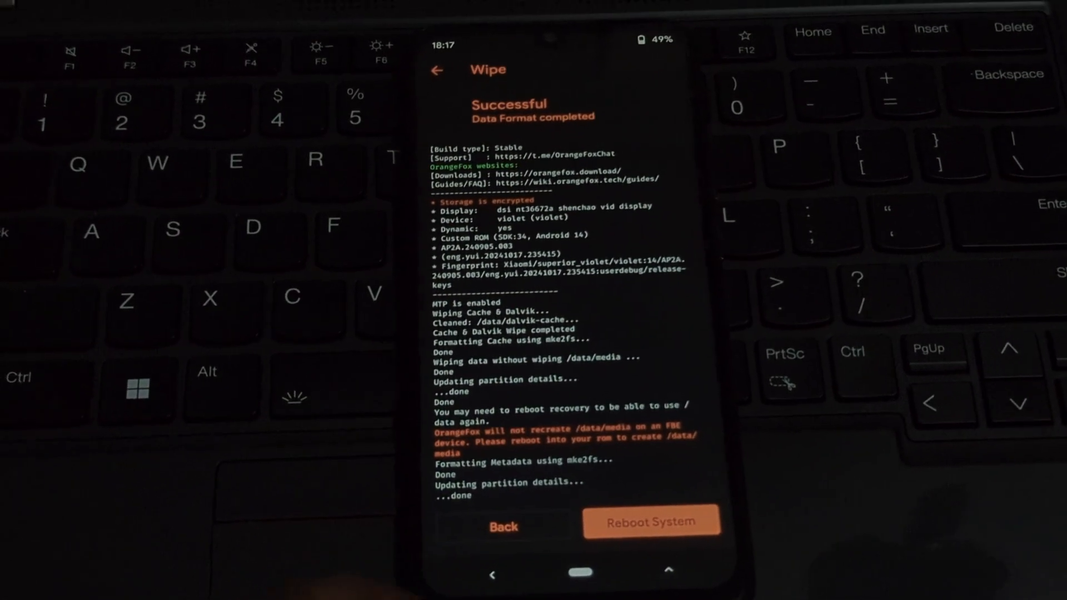
Leave the data-format success screen and browse /sdcard1 in the file manager
{"action": "left_click", "coordinate": [503, 526]}
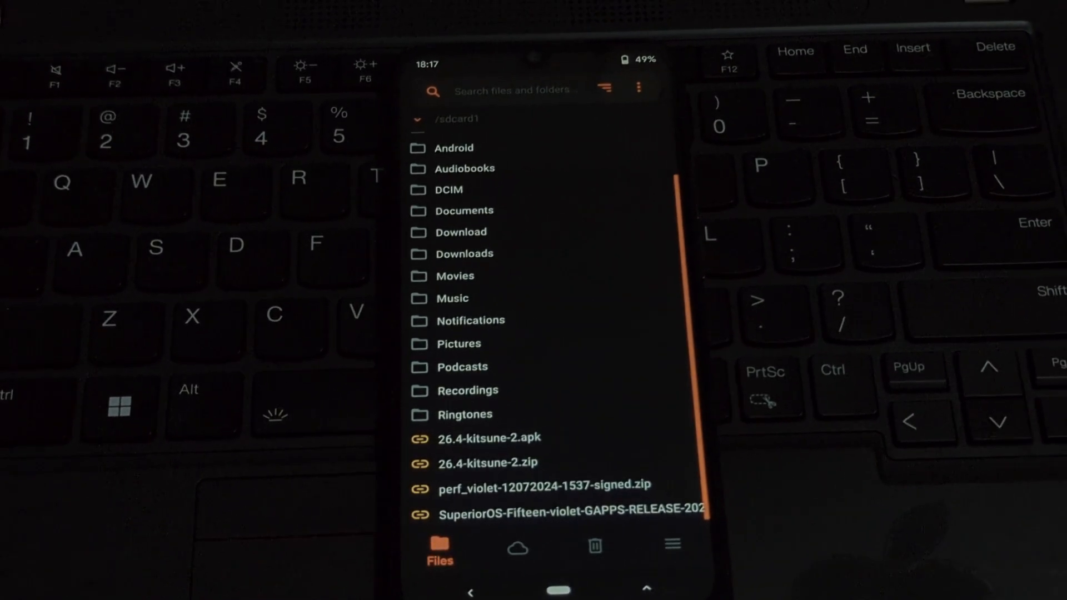
Flash the SuperiorOS-Fifteen GAPPS zip, then reboot to system
{"action": "left_click", "coordinate": [570, 510]}
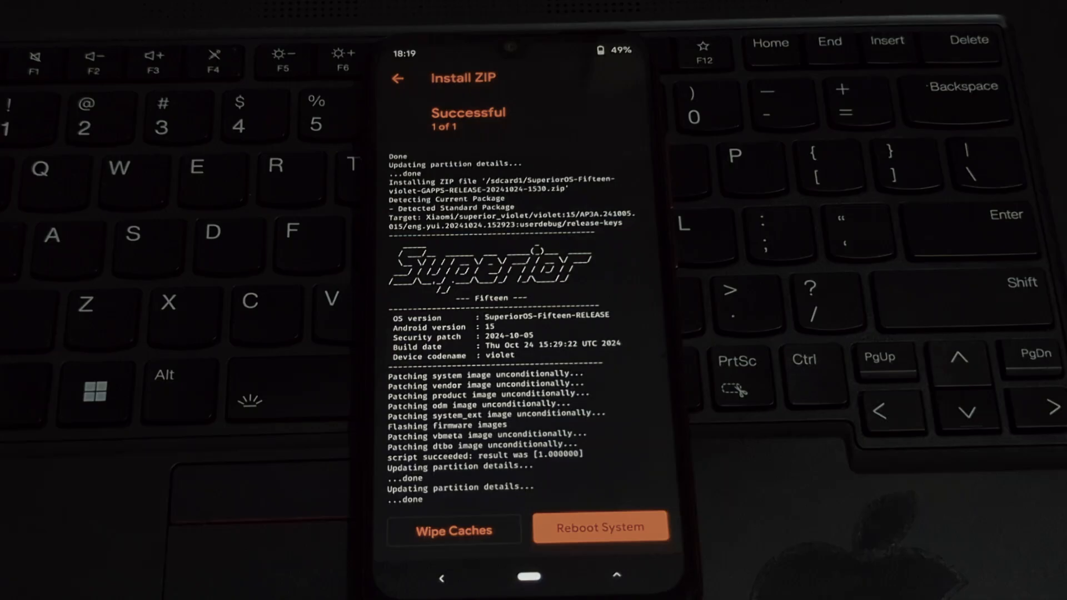
{"action": "left_click", "coordinate": [600, 527]}
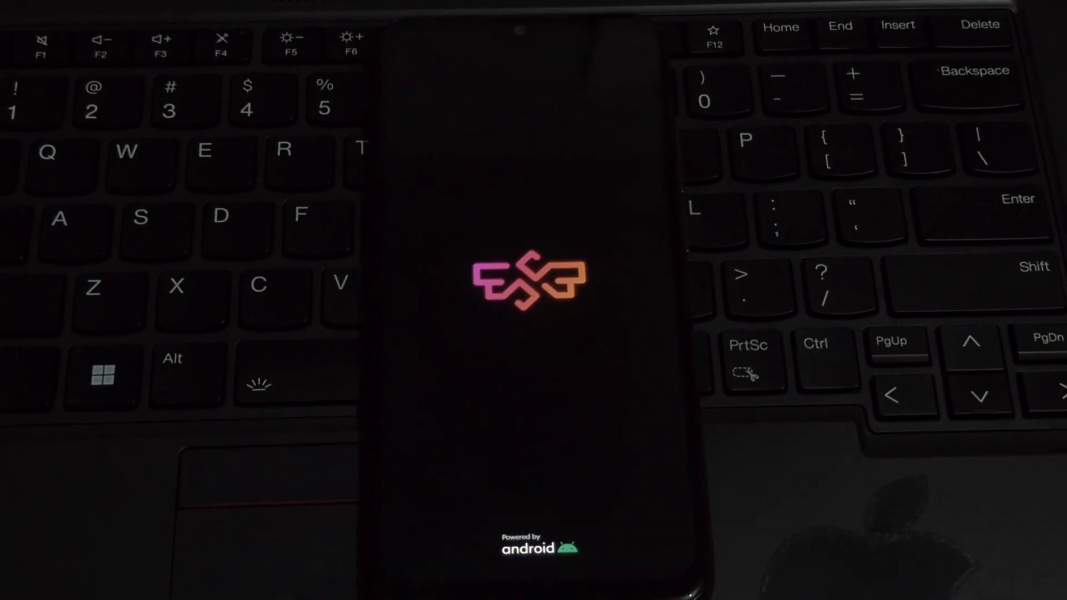